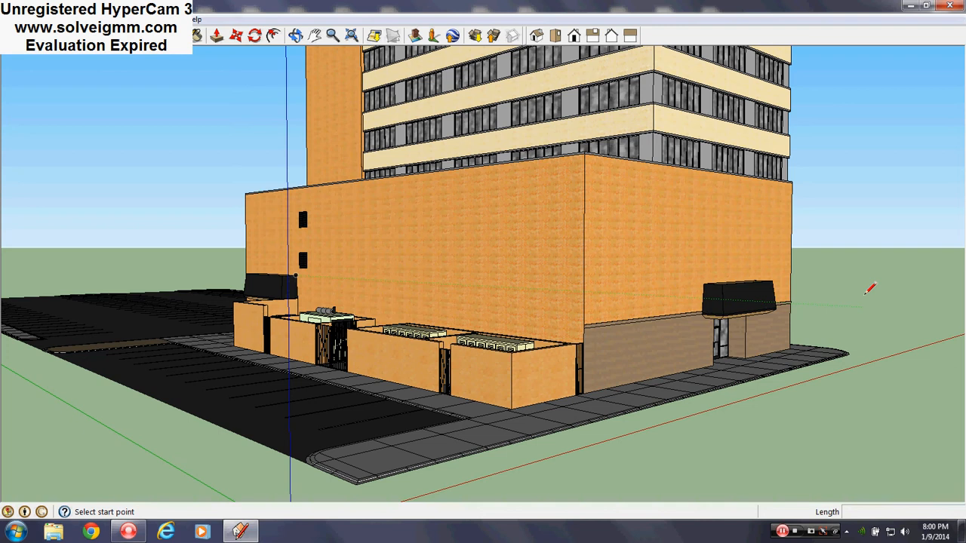
mouse_move(940, 361)
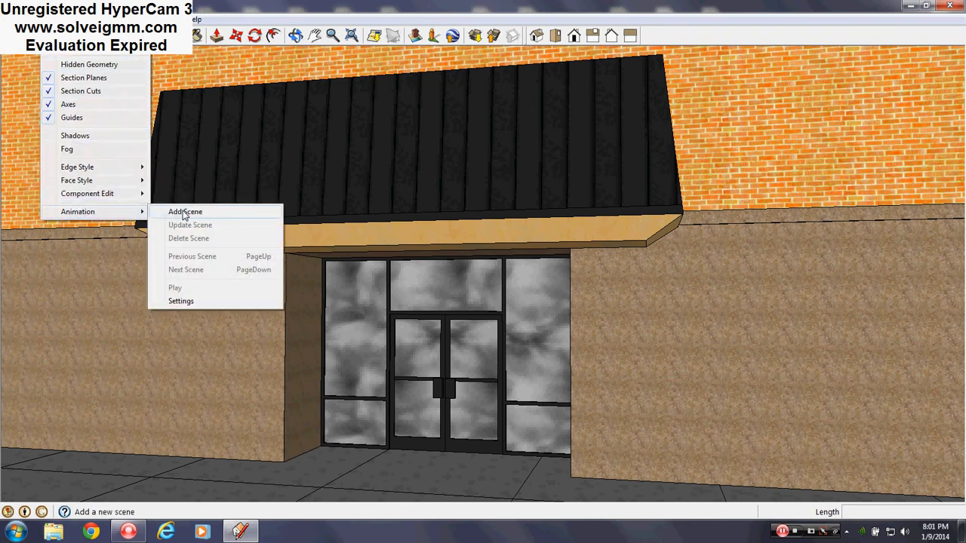
Save the storefront entrance close-up and the walled equipment yard as two new scenes.
left_click(185, 212)
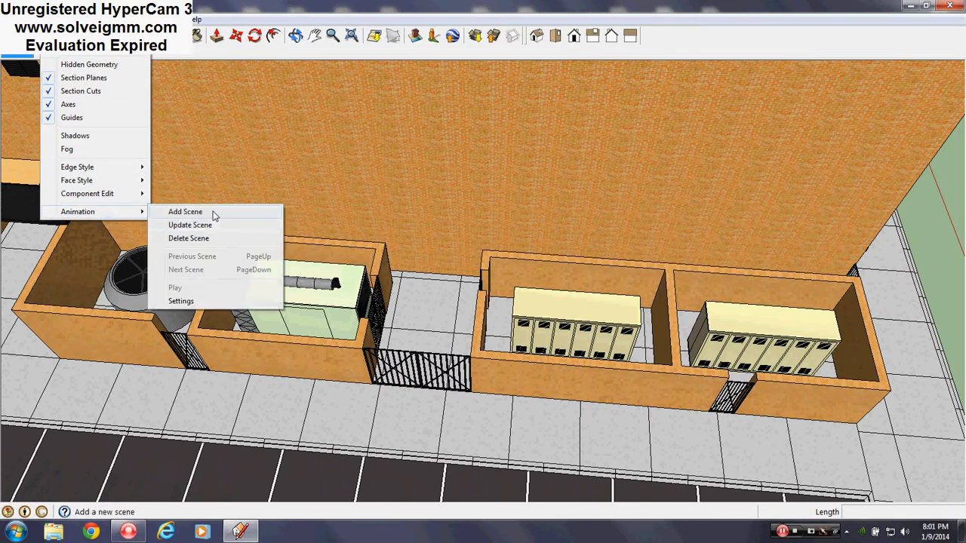
left_click(185, 211)
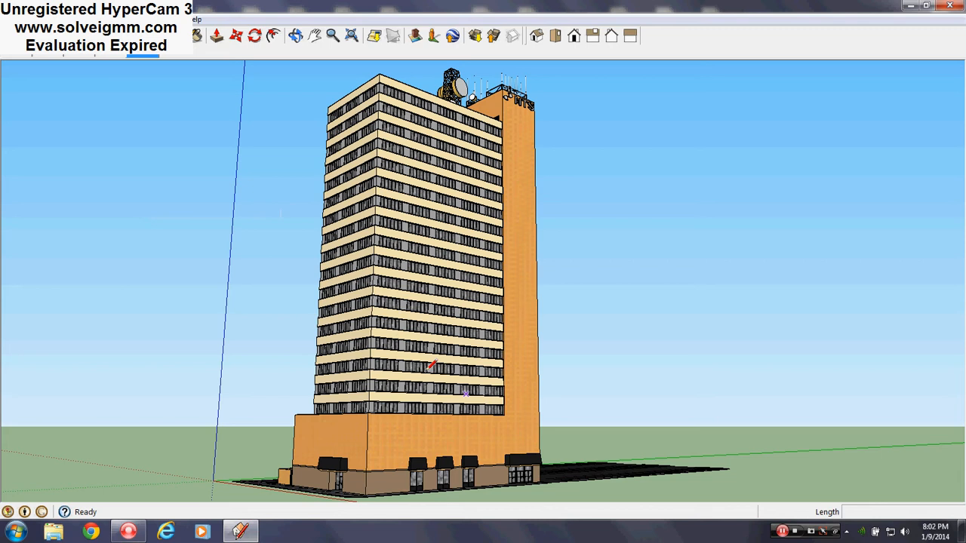
mouse_move(468, 315)
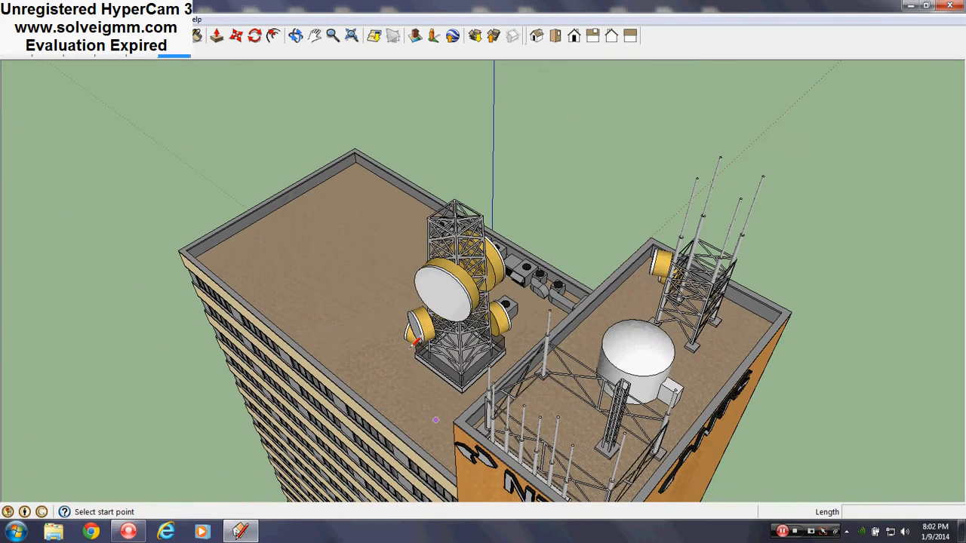
Orbit over the rooftop from both sides to frame the antennas and satellite dishes.
left_click_drag(436, 421, 402, 384)
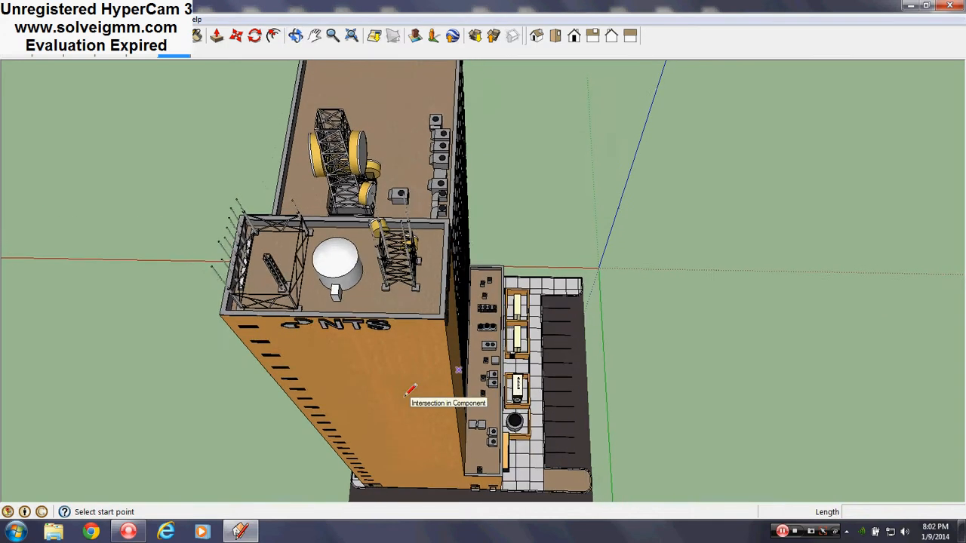
left_click_drag(411, 389, 406, 407)
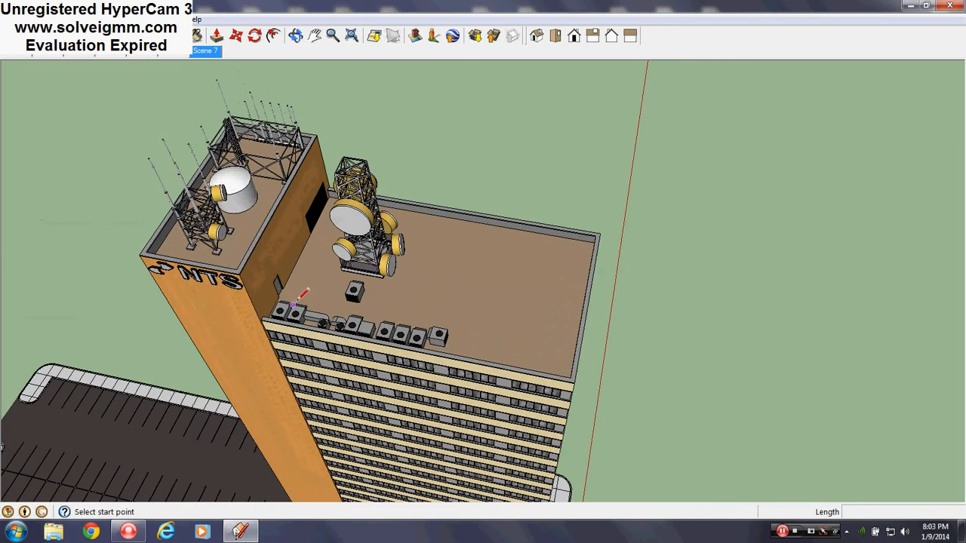
Hide the roof layer, move over the exposed top floor, and save the stairwell view.
left_click(174, 19)
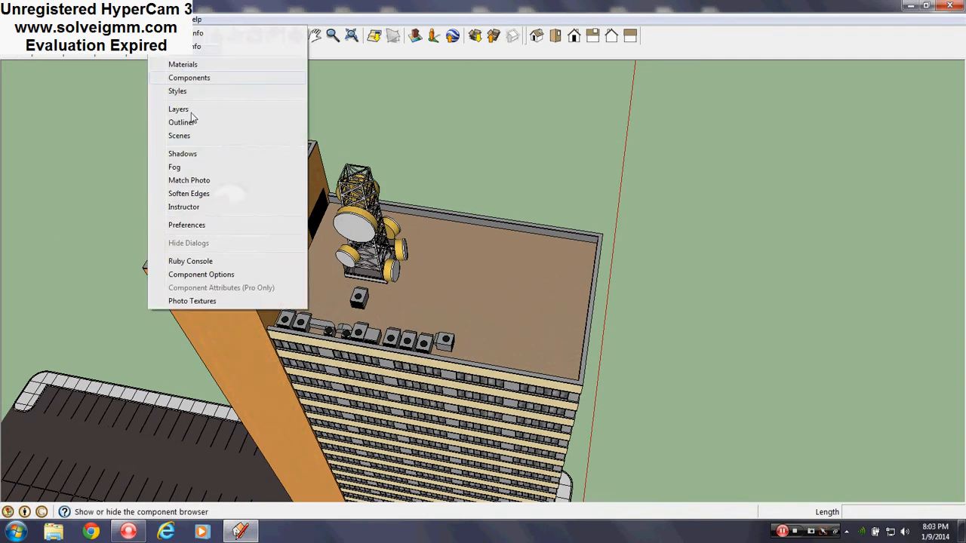
left_click(179, 109)
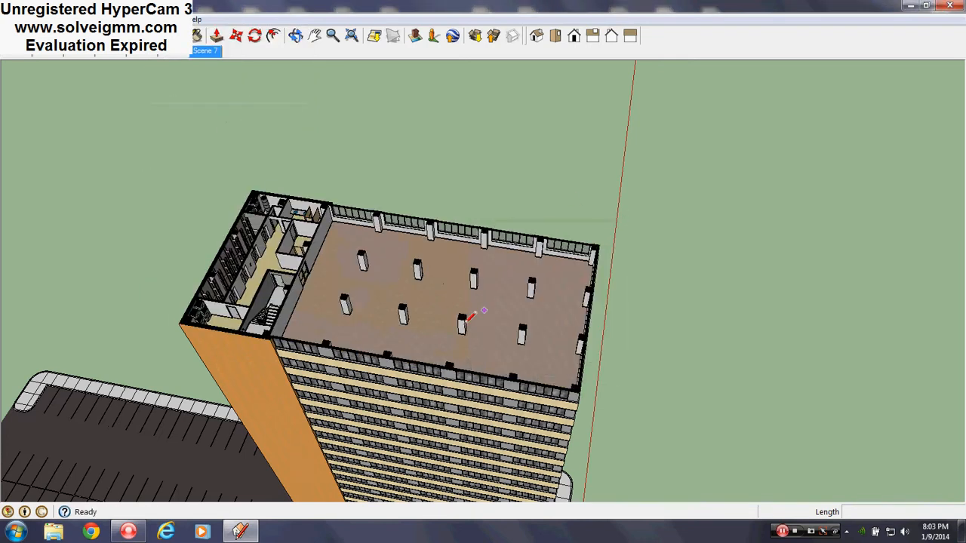
left_click_drag(468, 317, 400, 415)
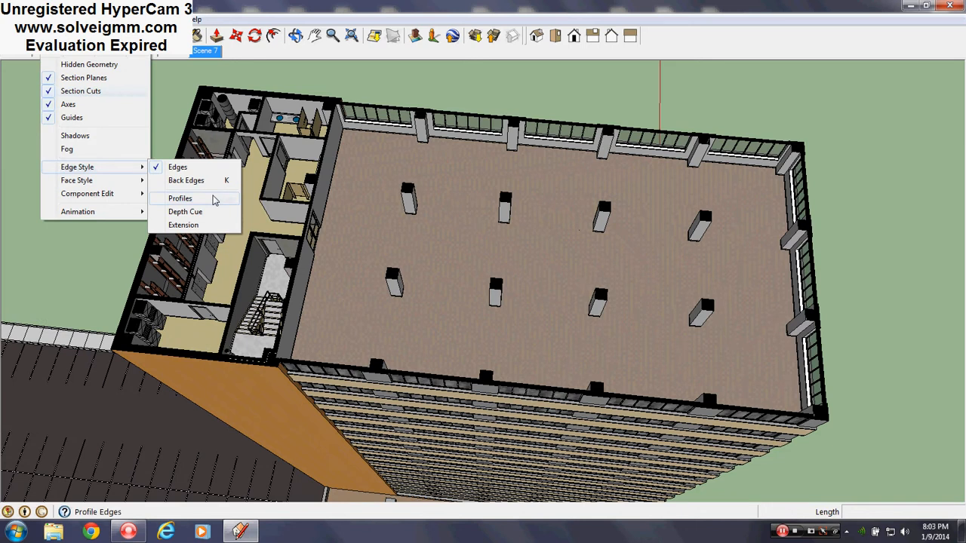
mouse_move(87, 193)
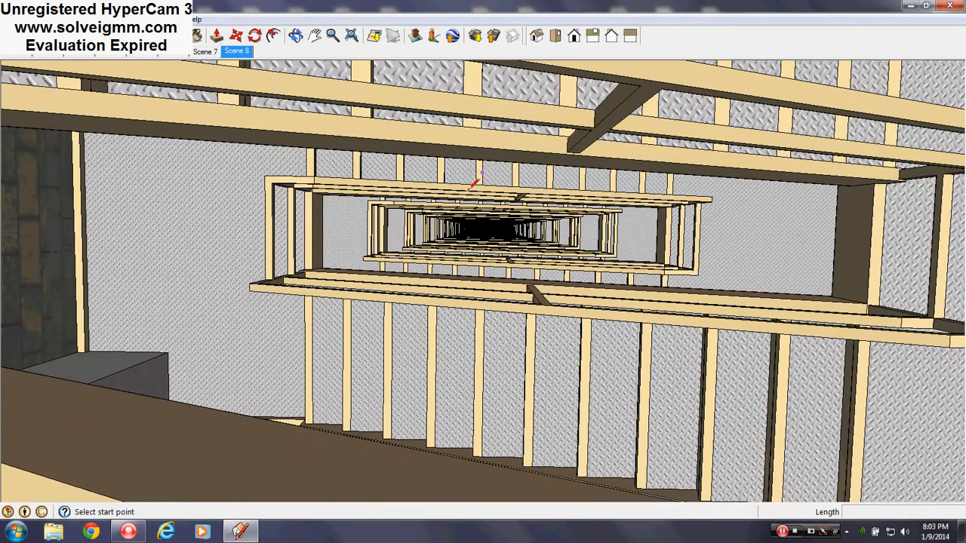
left_click(192, 20)
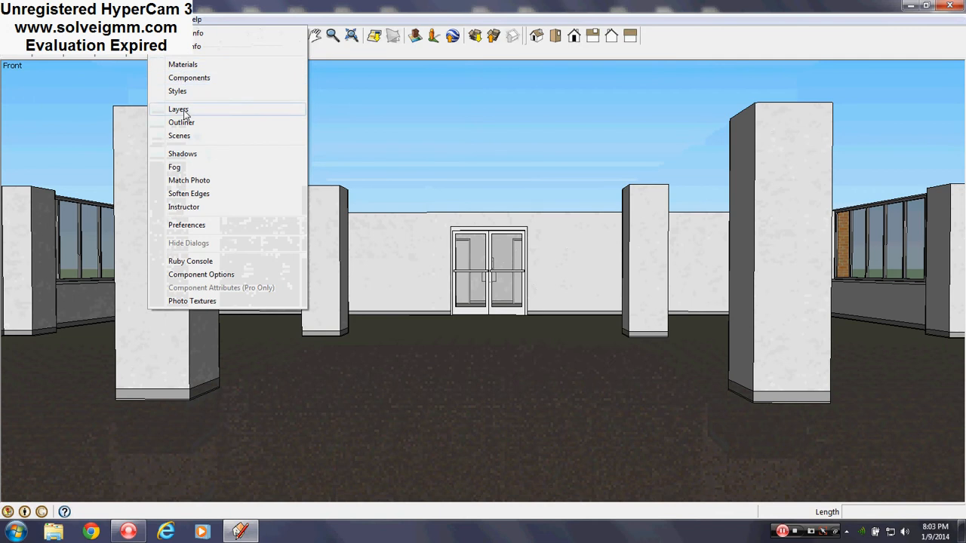
Restore the ceiling and save the office floor and rear office views as scenes.
left_click(178, 109)
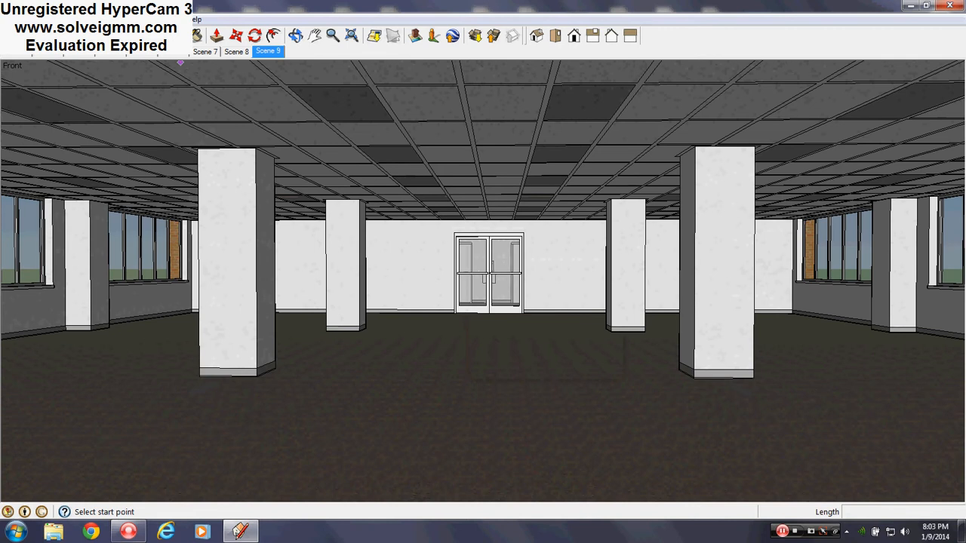
mouse_move(78, 212)
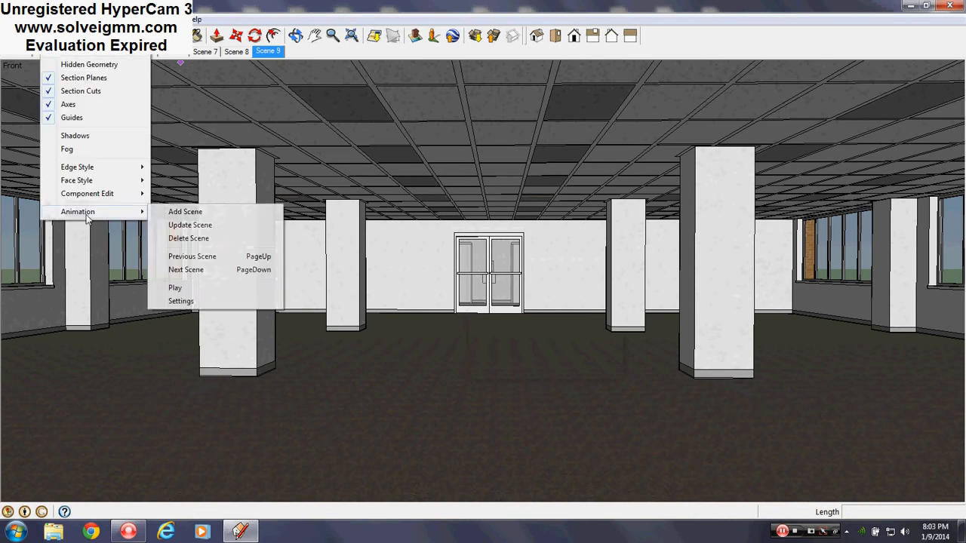
left_click(185, 211)
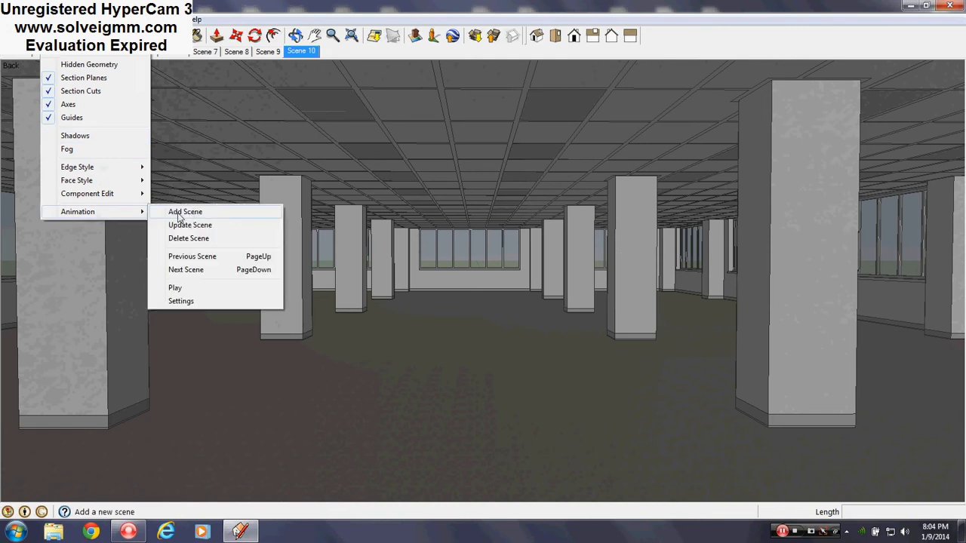
left_click(185, 211)
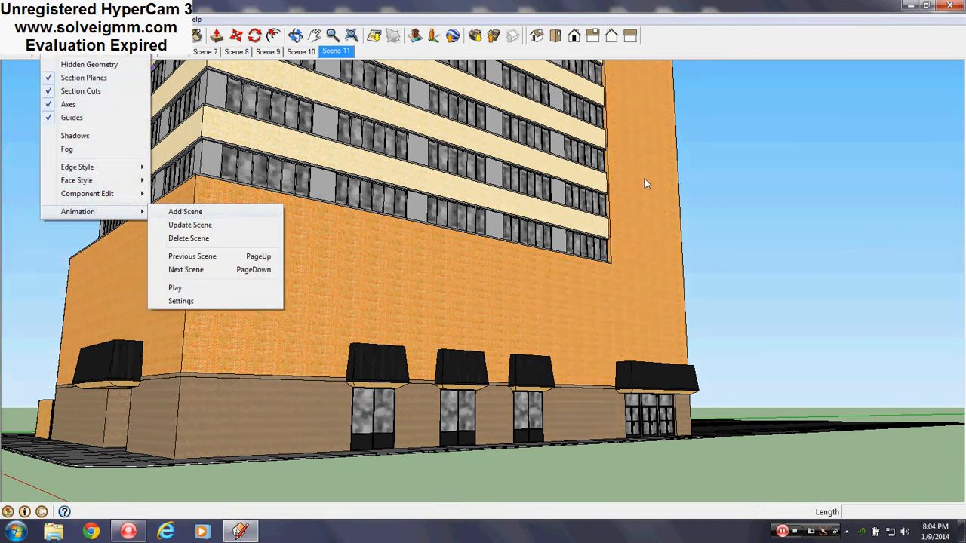
mouse_move(185, 211)
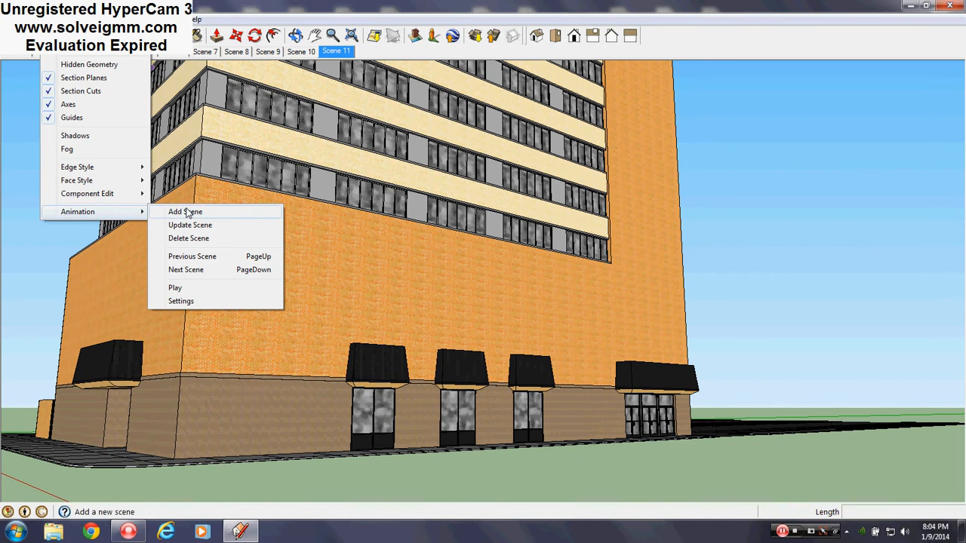
Save the ground-level facade view as a scene and orbit out to the whole tower.
left_click(185, 212)
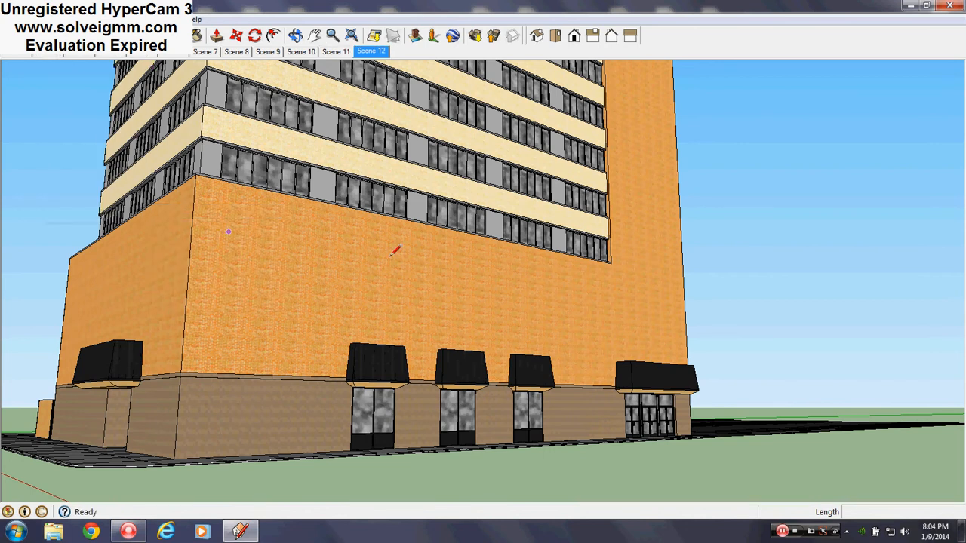
left_click_drag(396, 249, 337, 375)
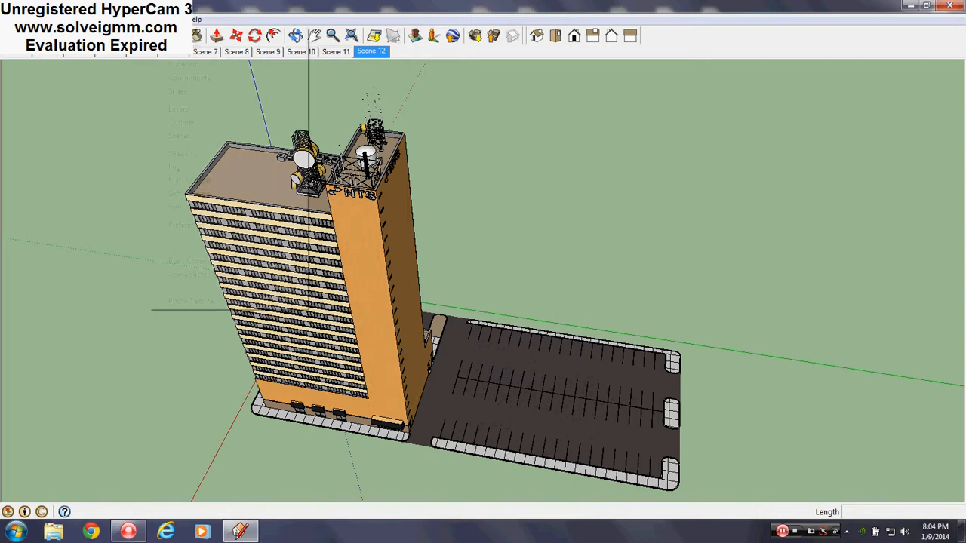
left_click(182, 19)
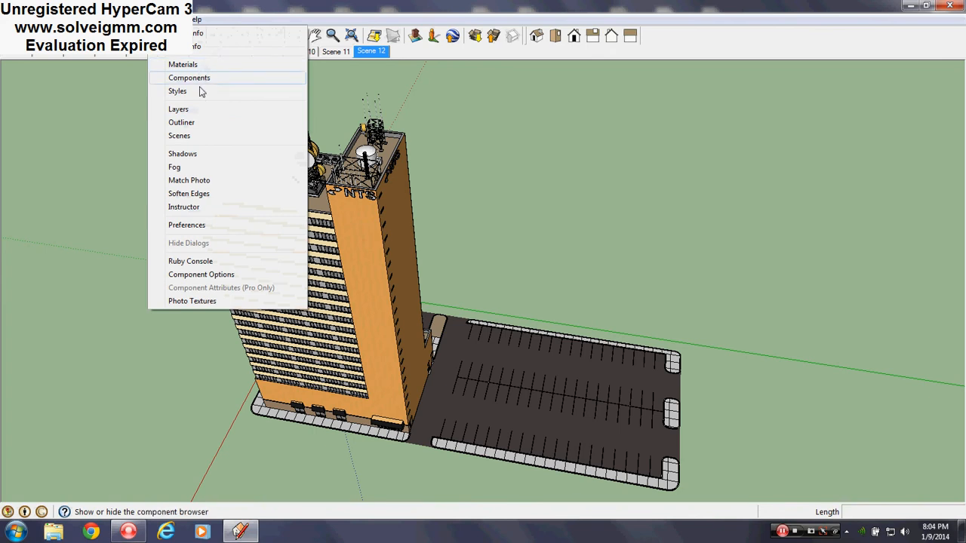
Enable shadows, save the shaded tower view as a scene, and orbit to the parking side.
left_click(182, 153)
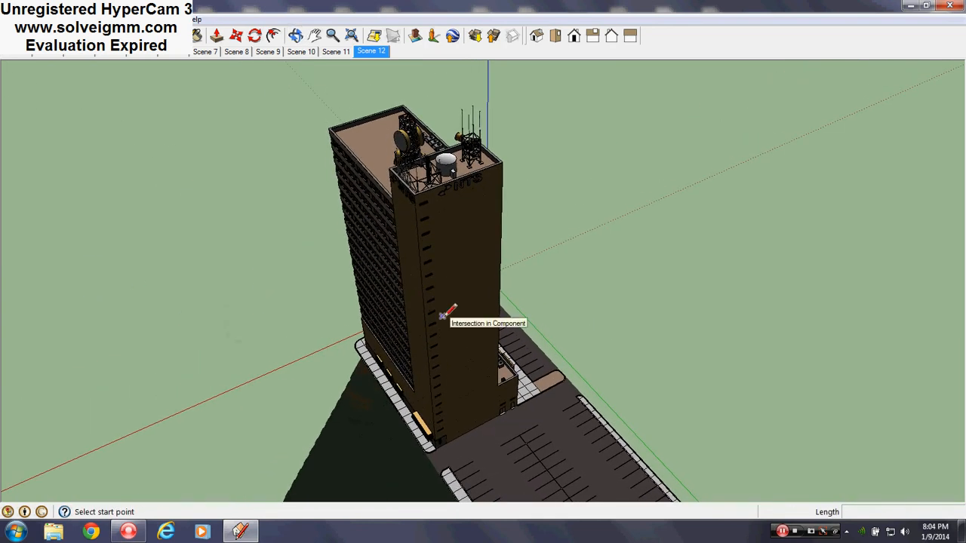
left_click(198, 19)
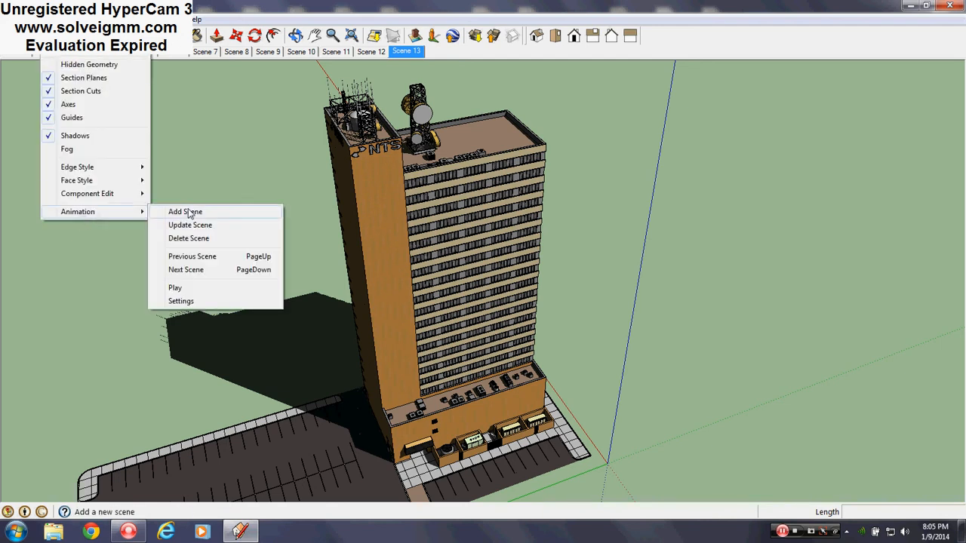
left_click(185, 212)
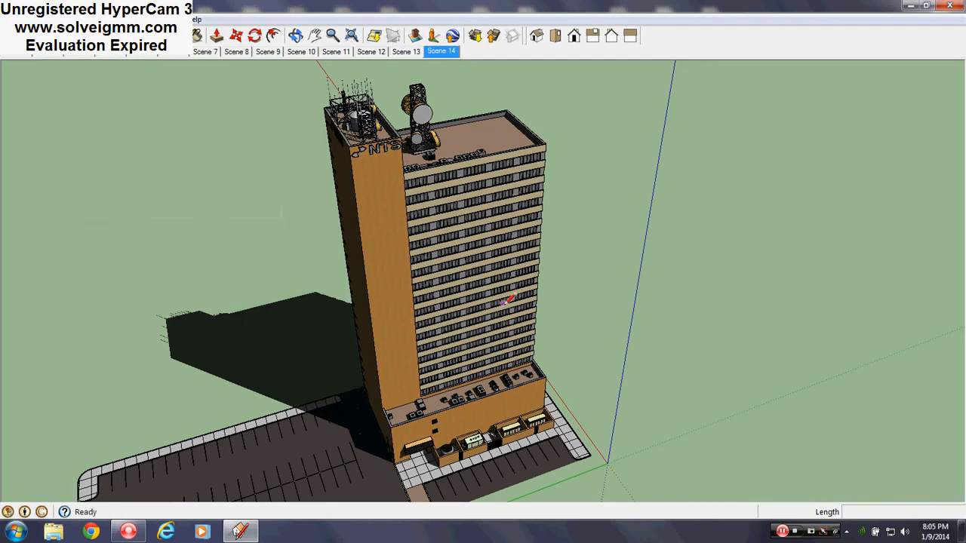
left_click_drag(506, 302, 408, 336)
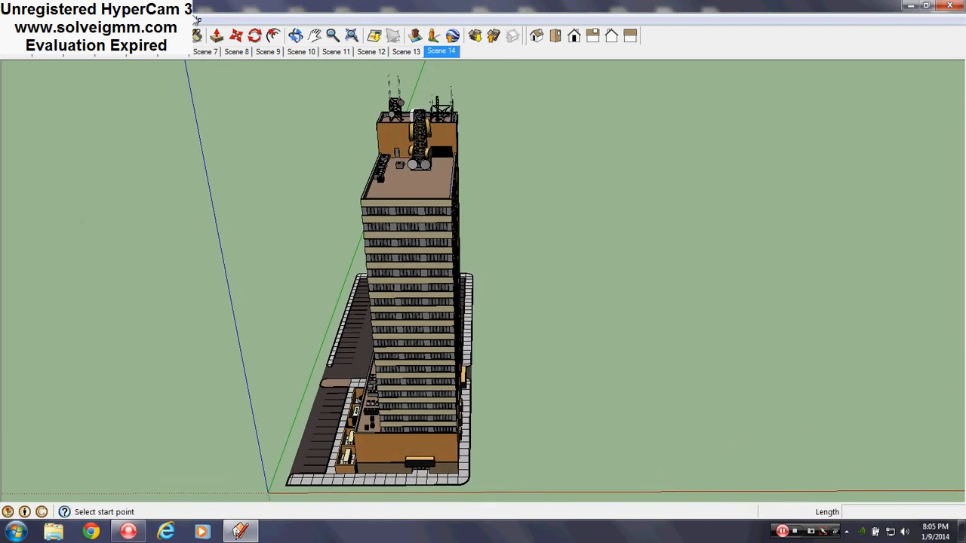
Turn shadows off and save the unshadowed parking-side tower view as Scene 15.
left_click(173, 4)
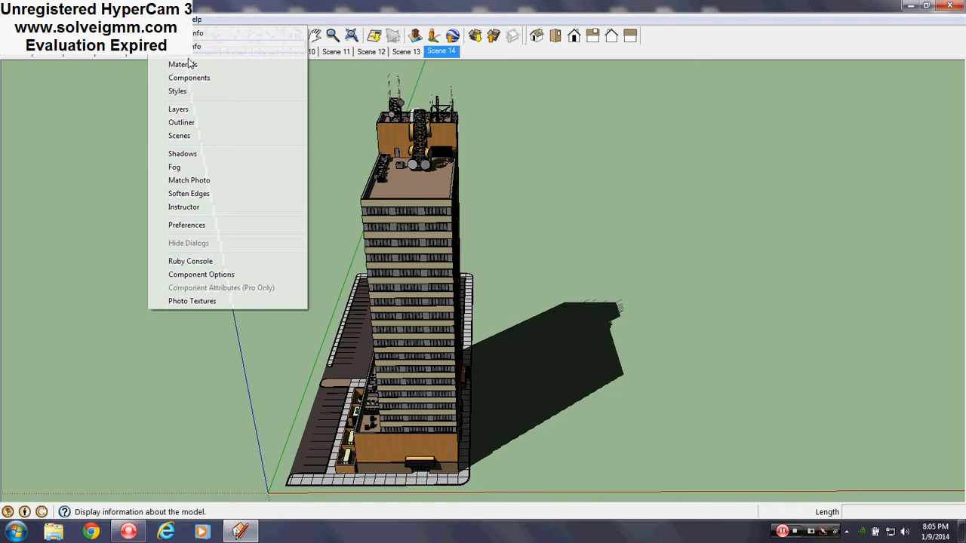
left_click(182, 154)
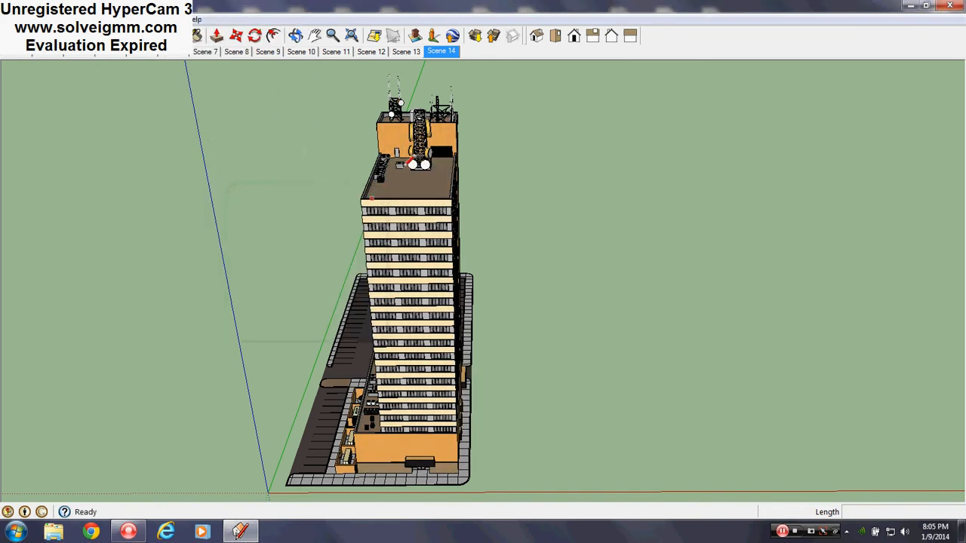
left_click(185, 19)
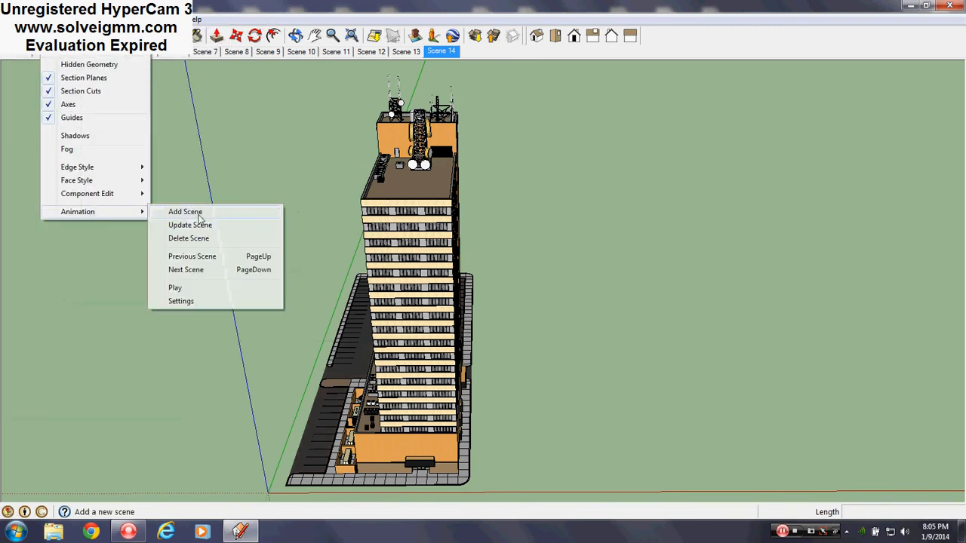
left_click(185, 212)
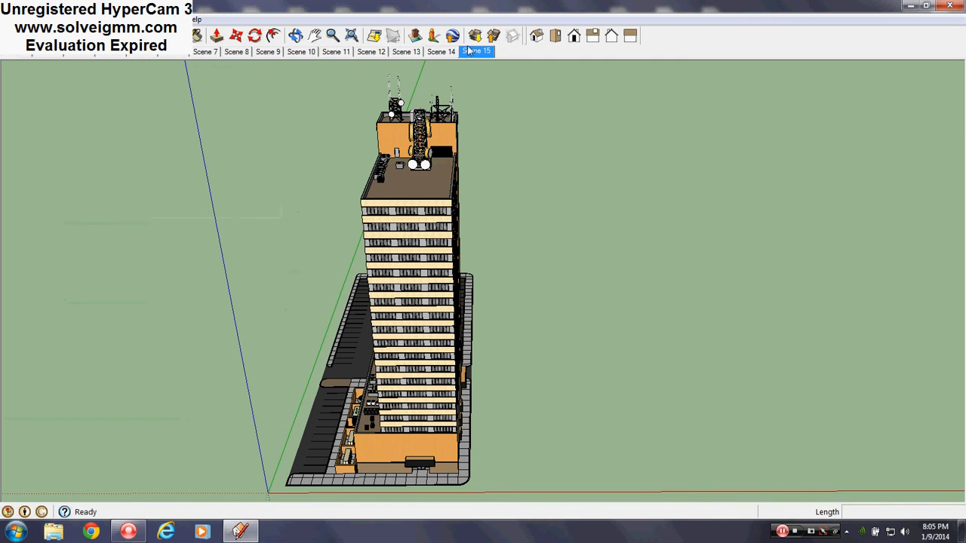
mouse_move(453, 54)
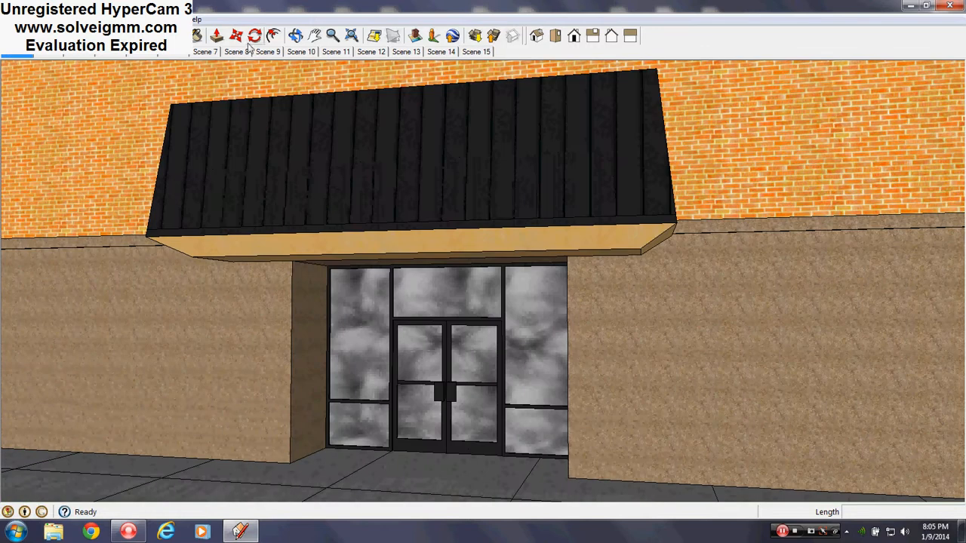
mouse_move(260, 62)
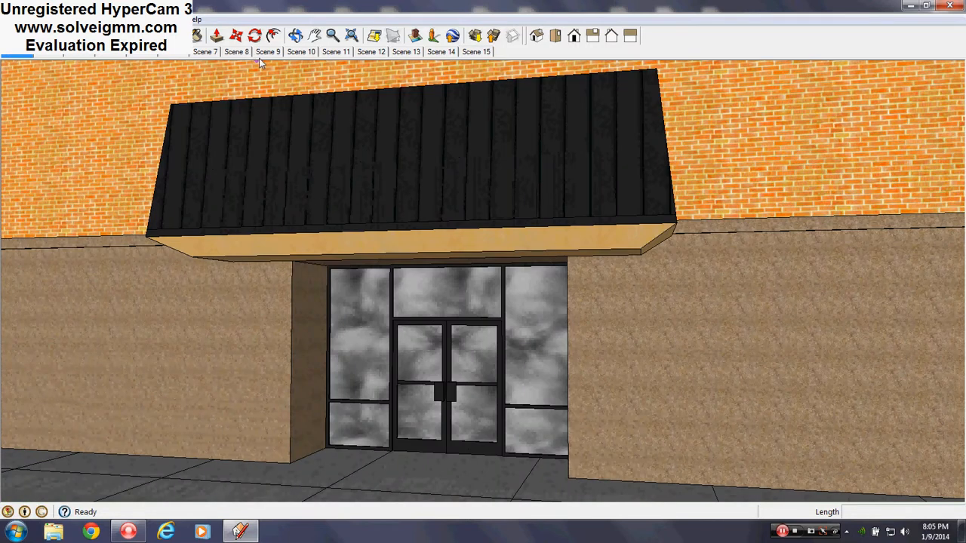
Recall the downward tower and street-level base scenes, ending on Scene 5's full exterior.
left_click(268, 51)
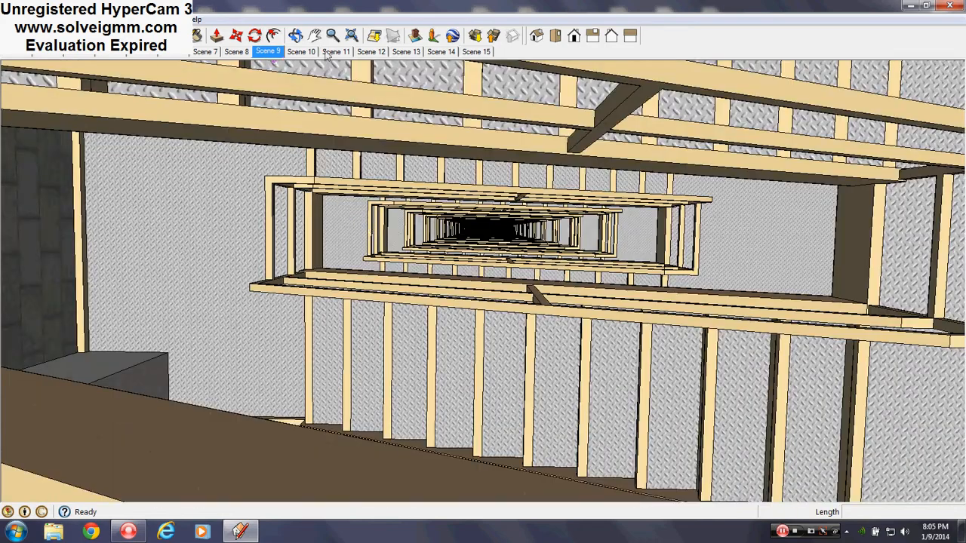
left_click(370, 51)
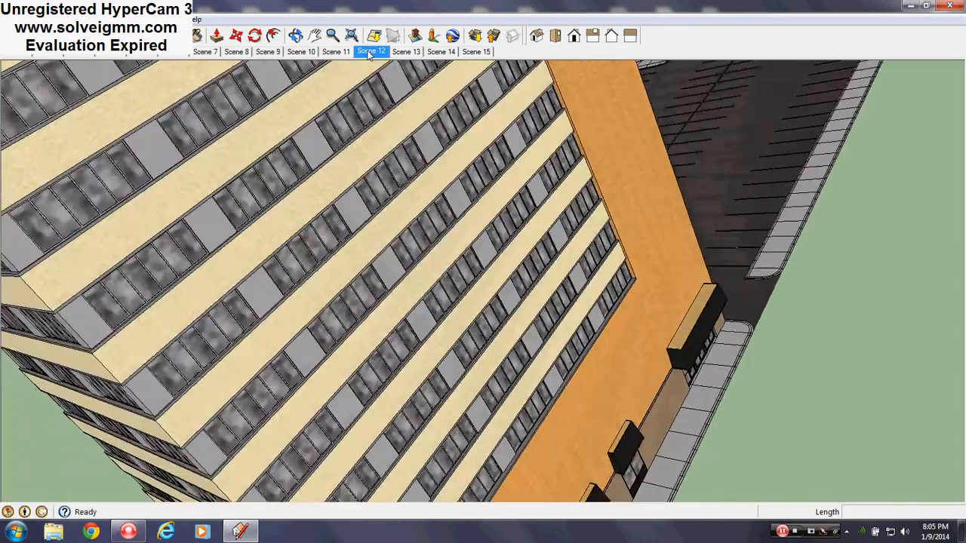
left_click(370, 51)
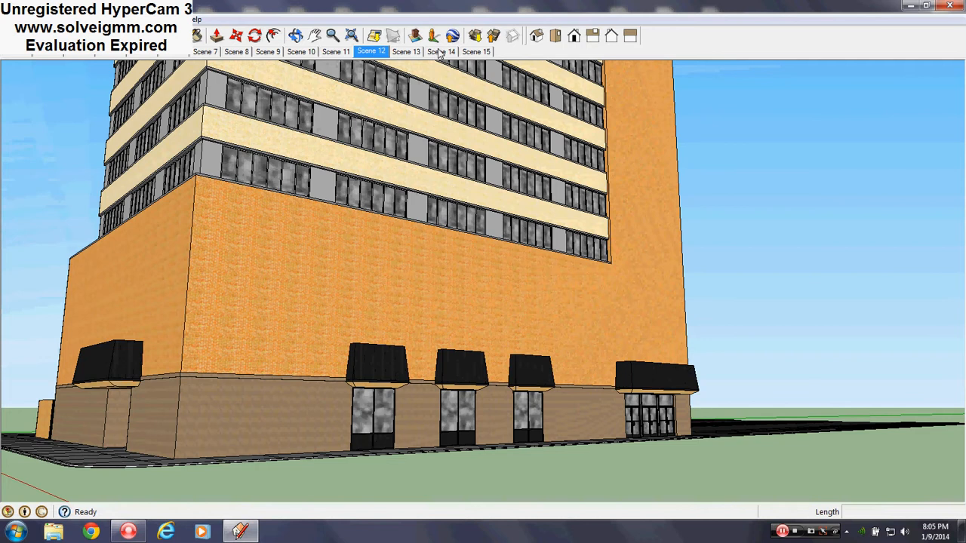
left_click(441, 51)
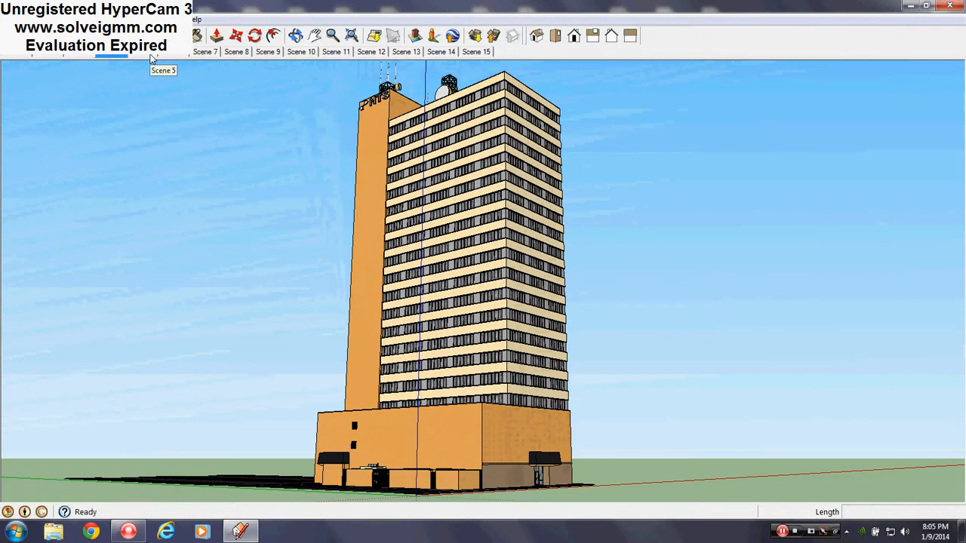
mouse_move(428, 61)
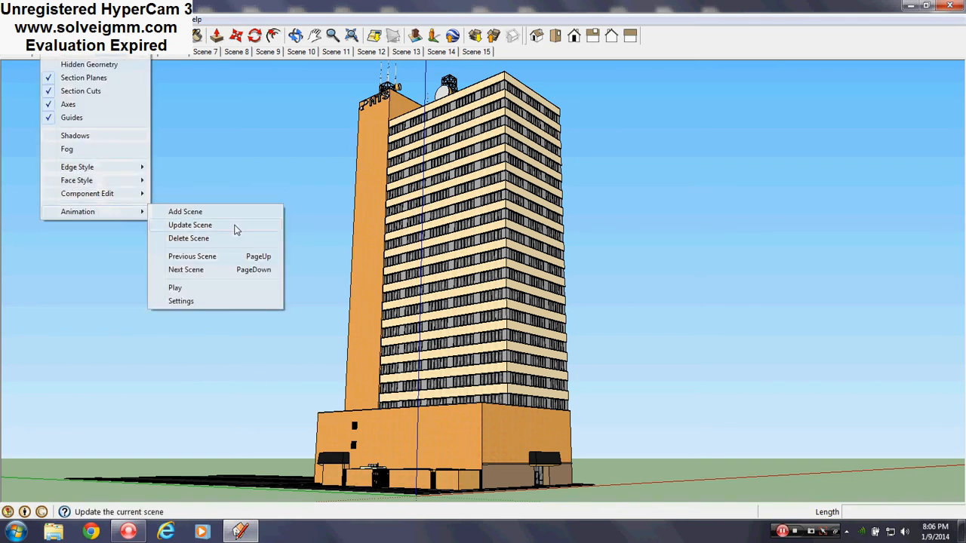
Play the scene animation, cycling through roof, floor plan, stairwell, interior and exterior views.
left_click(175, 288)
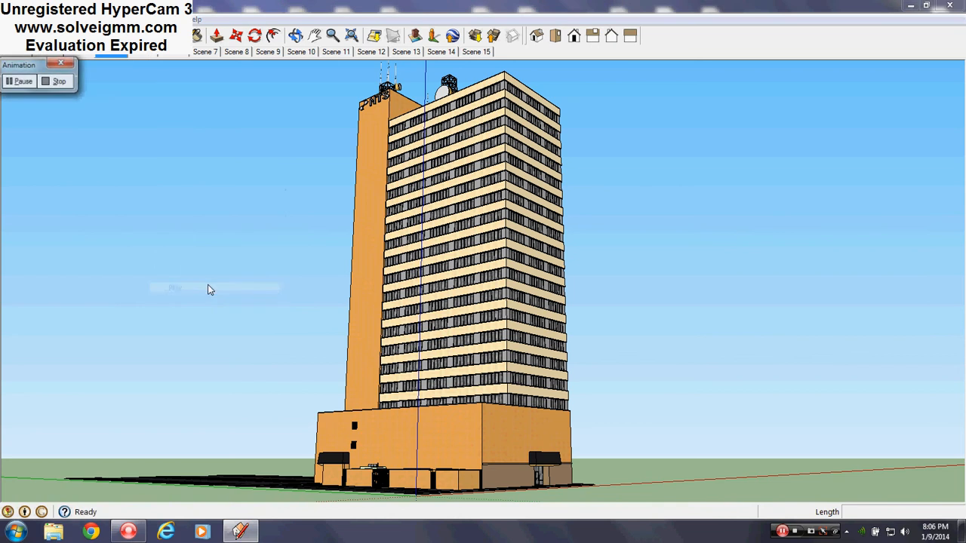
mouse_move(174, 220)
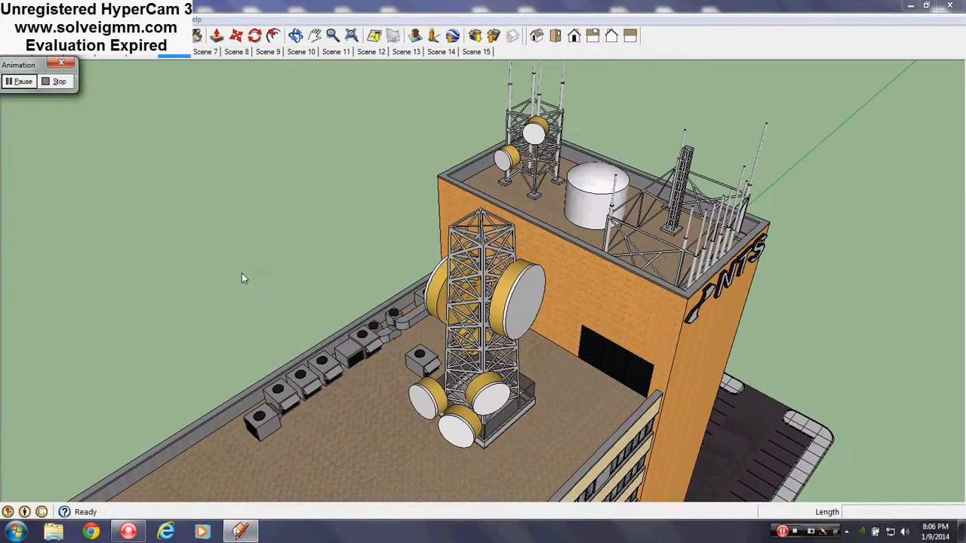
left_click(206, 51)
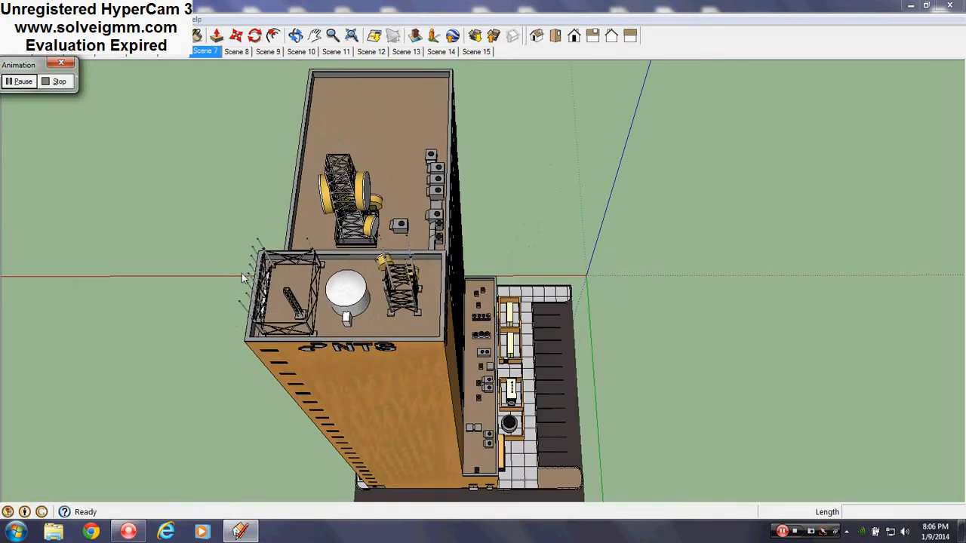
left_click(236, 52)
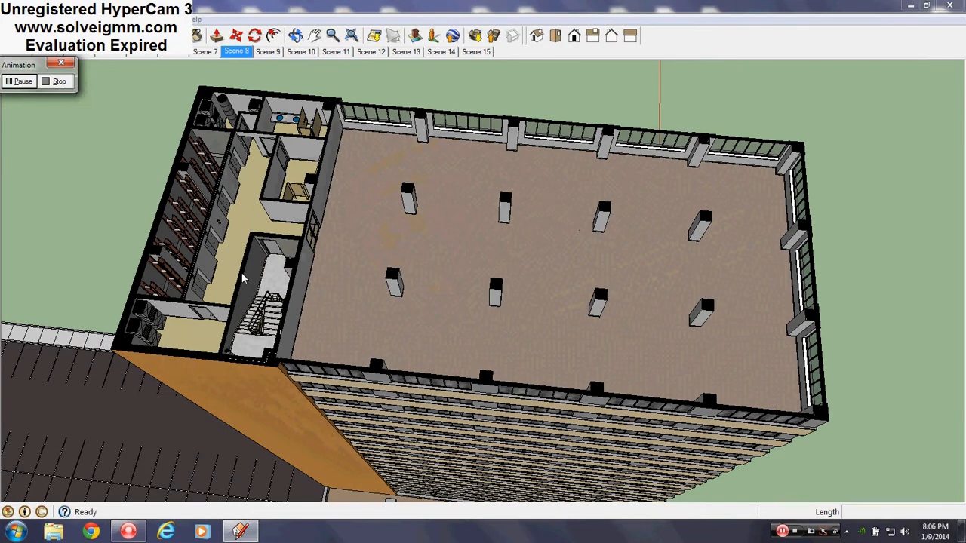
left_click(268, 51)
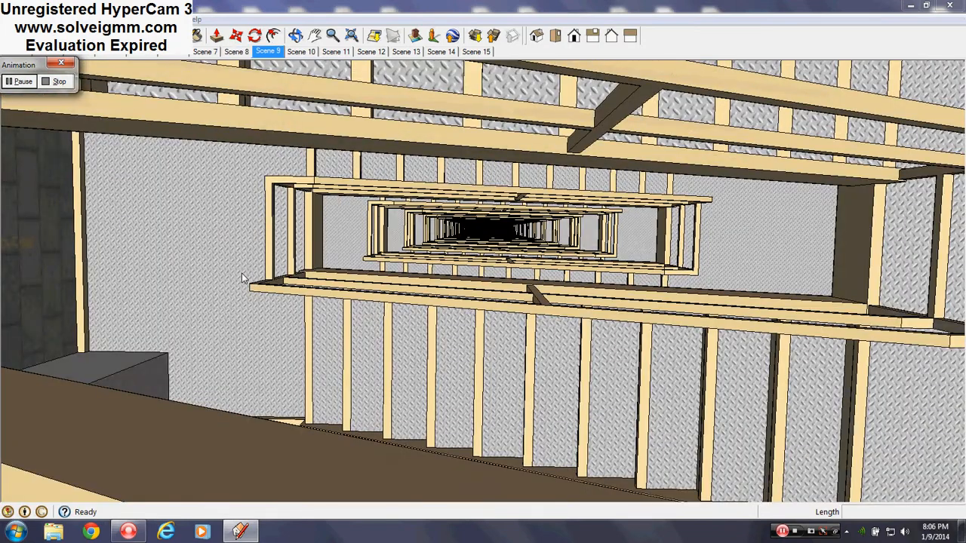
left_click(300, 51)
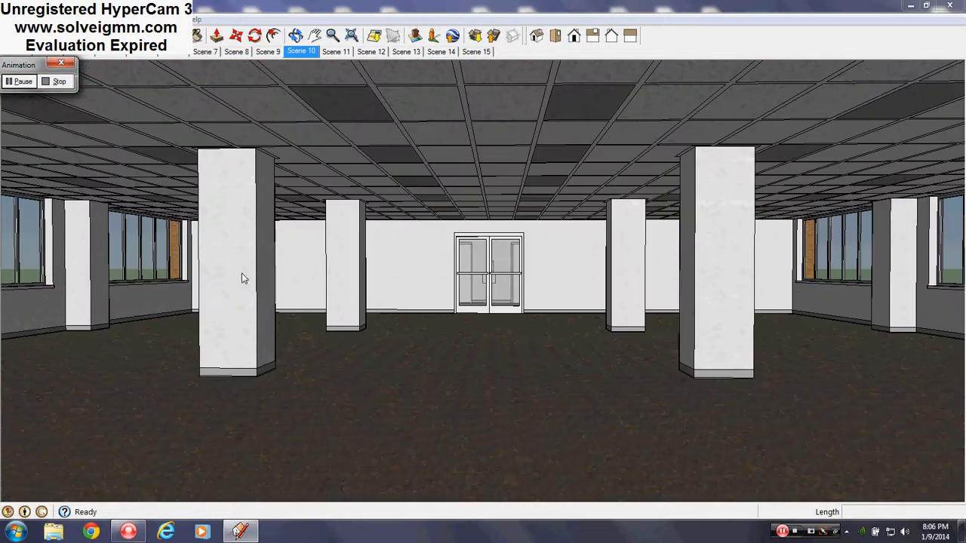
left_click(336, 51)
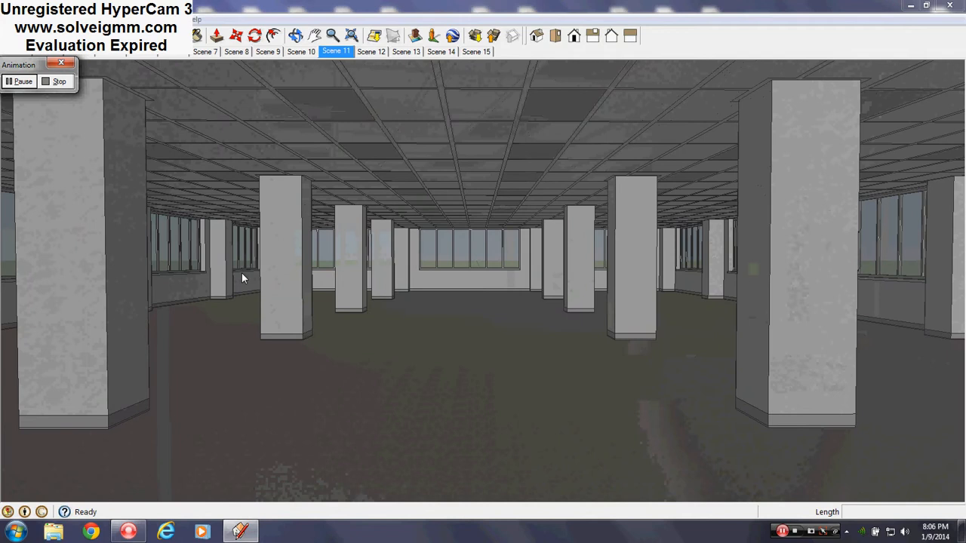
left_click(371, 51)
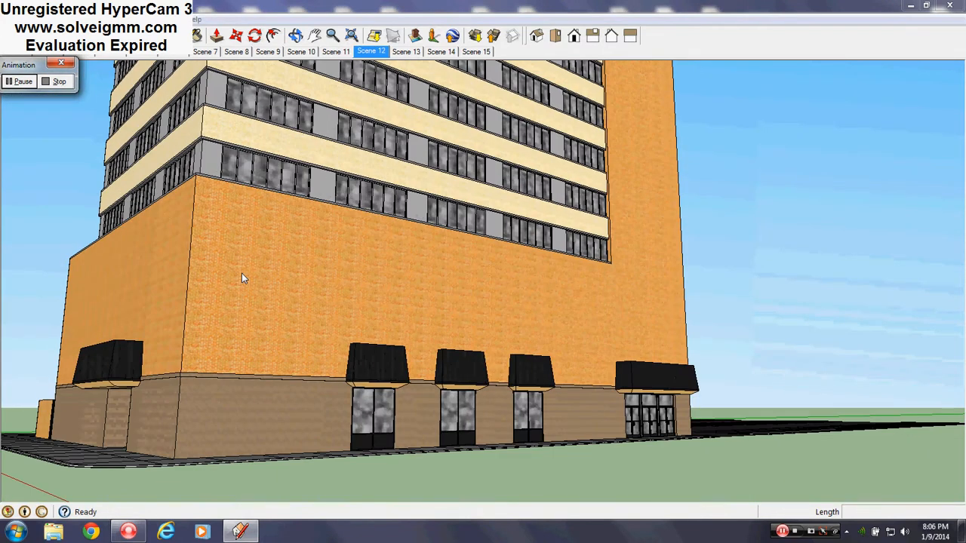
left_click(406, 51)
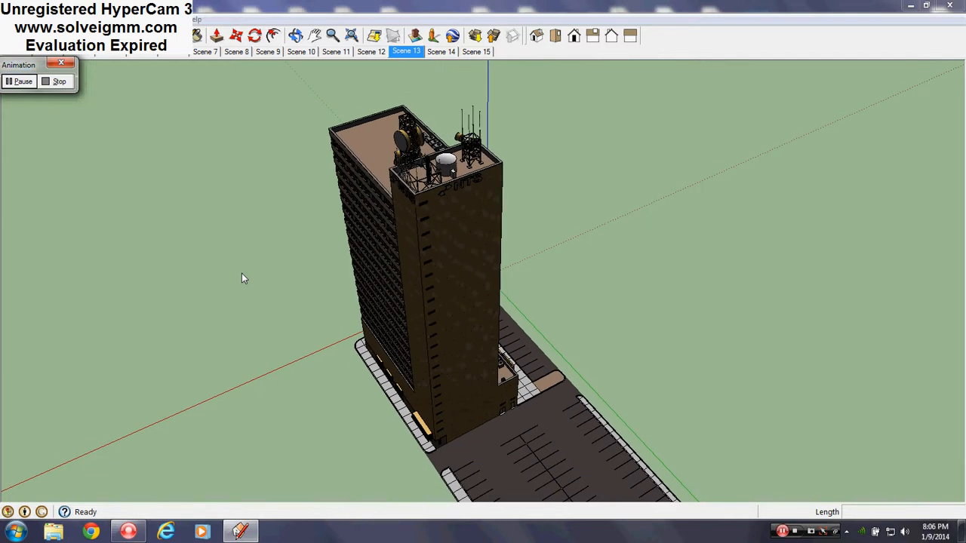
left_click(441, 51)
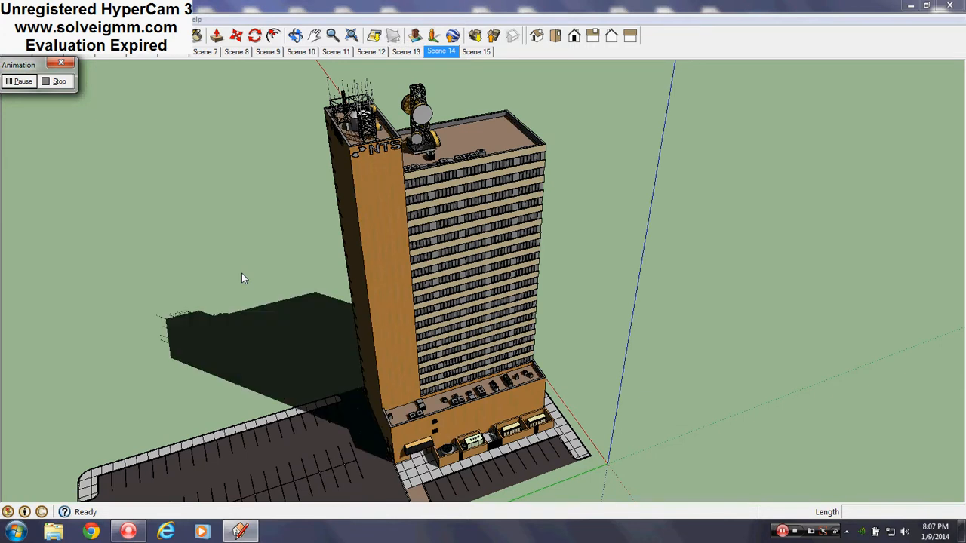
left_click(475, 52)
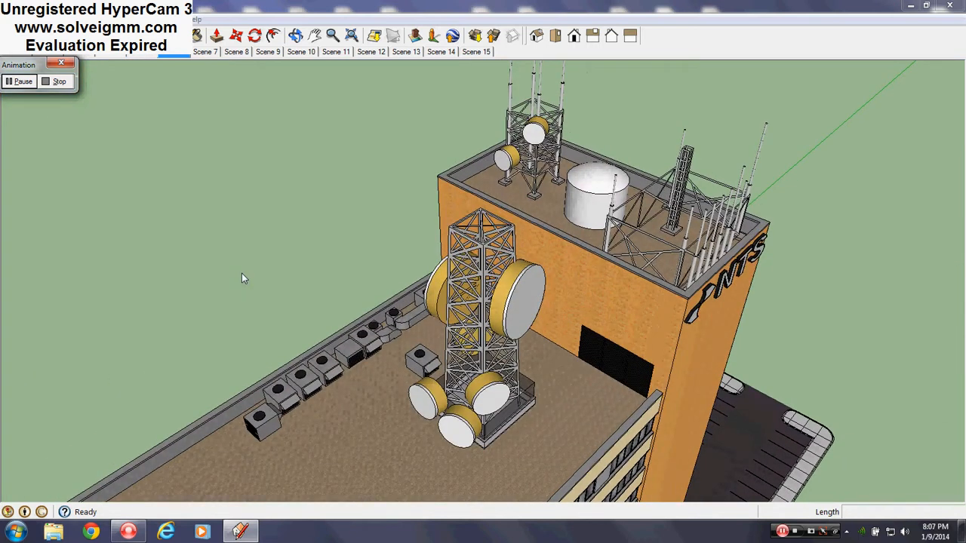
left_click(205, 51)
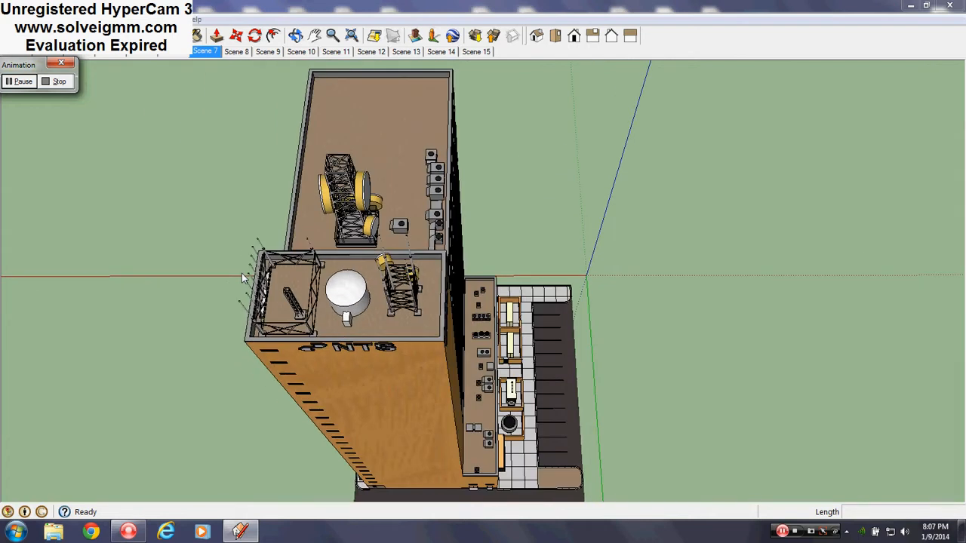
left_click(237, 52)
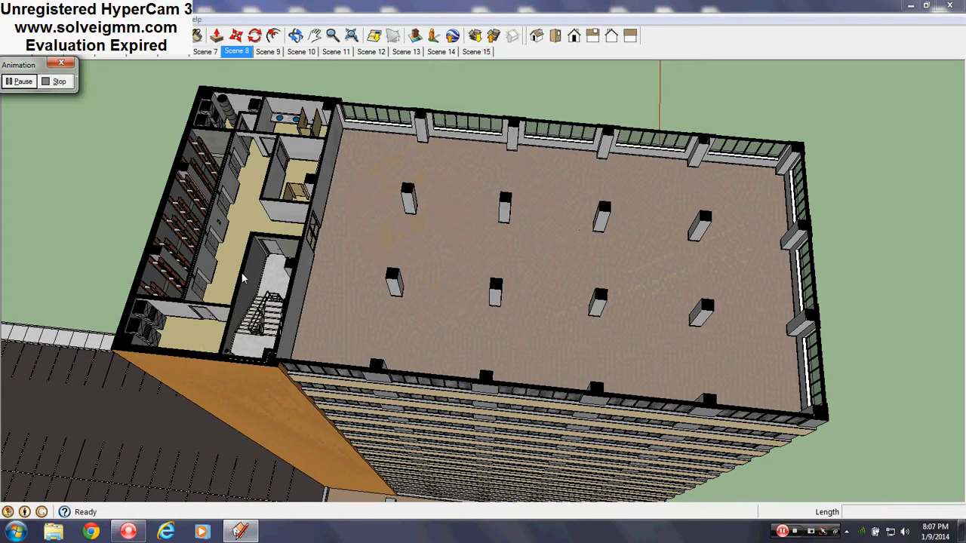
left_click(268, 52)
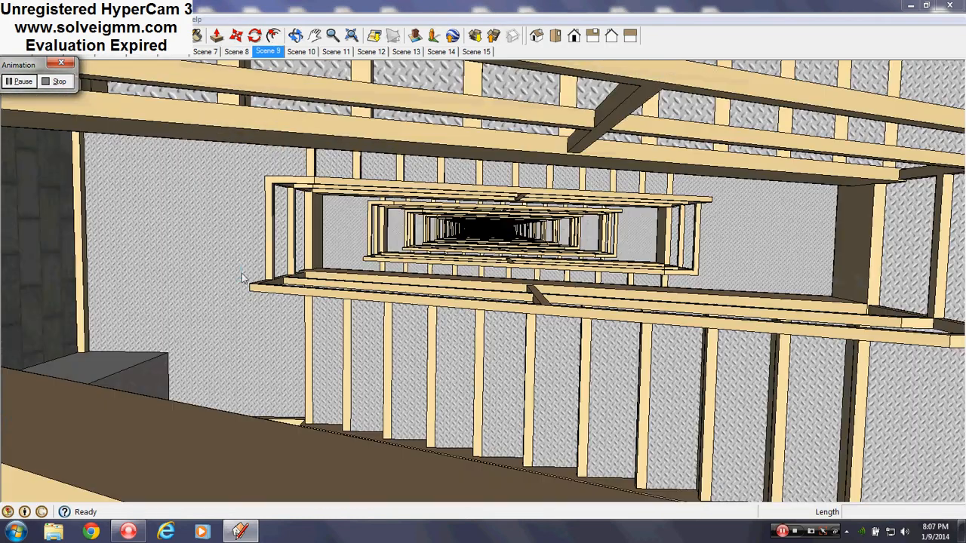
left_click(301, 51)
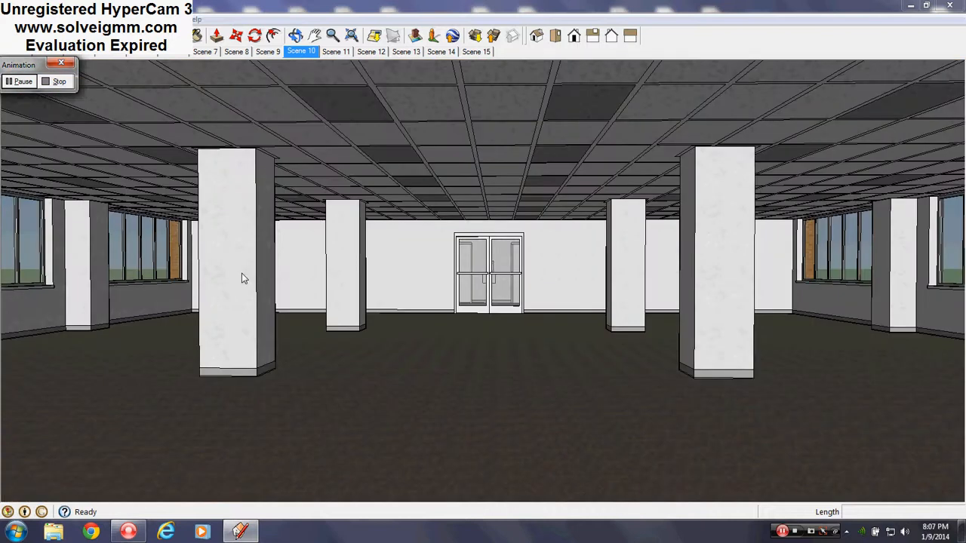
left_click(336, 51)
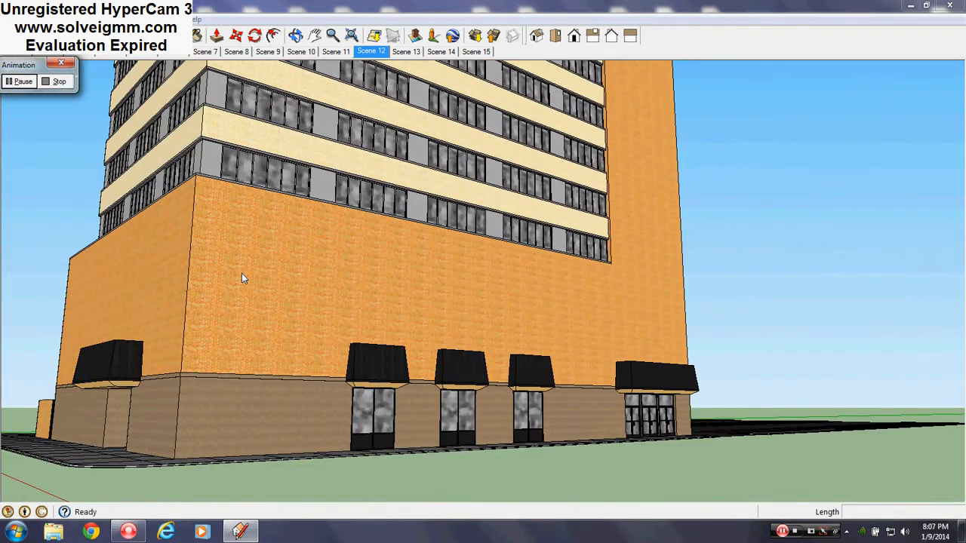
left_click(406, 52)
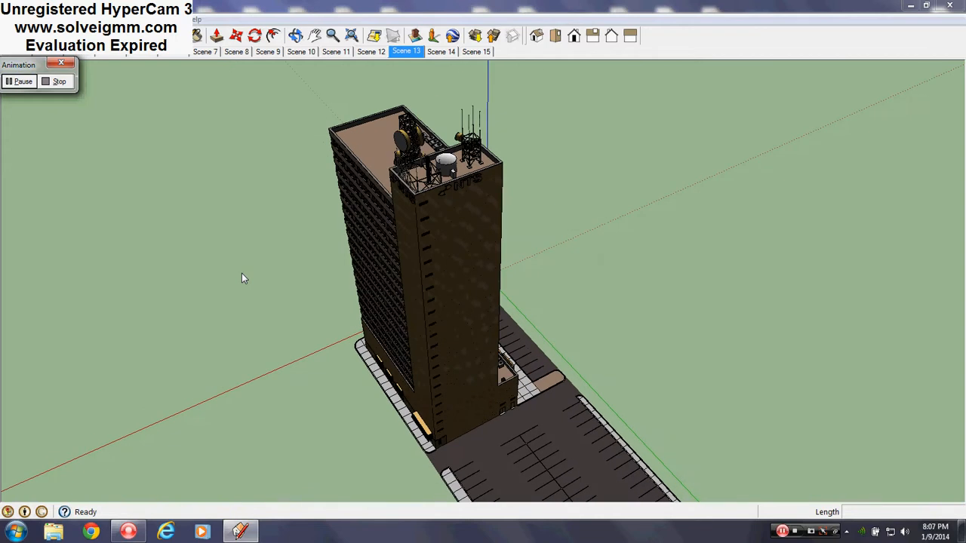
left_click(440, 51)
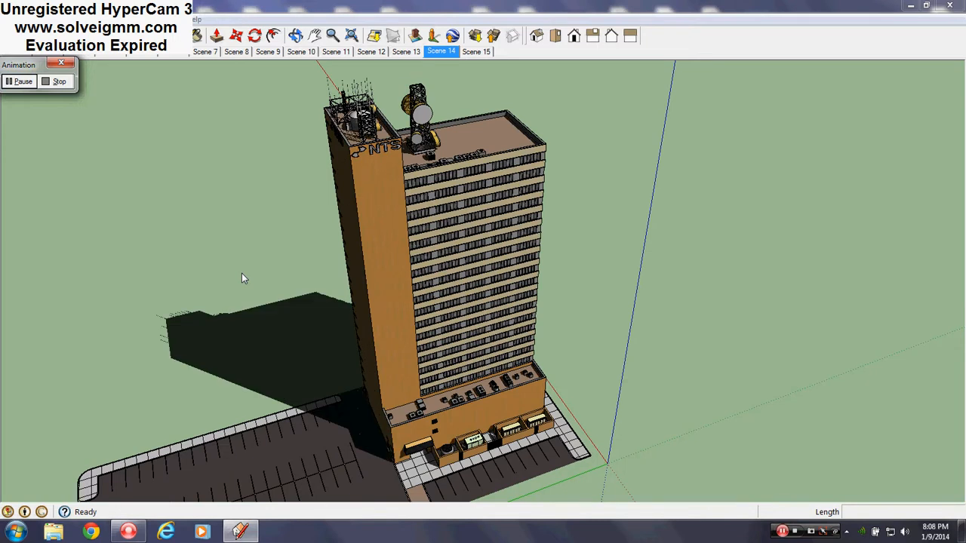
left_click(475, 52)
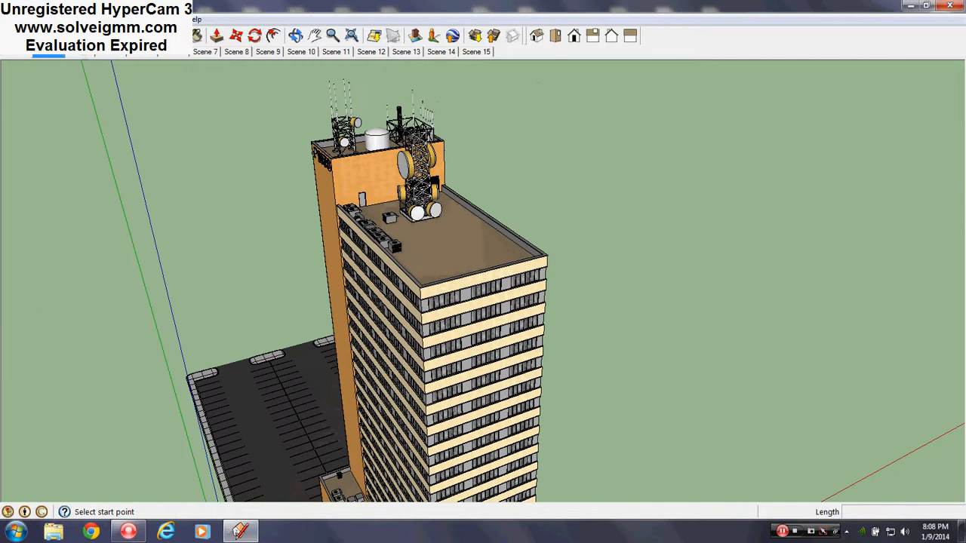
Recall the entrance canopy close-up, side elevation and street-level tower base scenes.
left_click(204, 51)
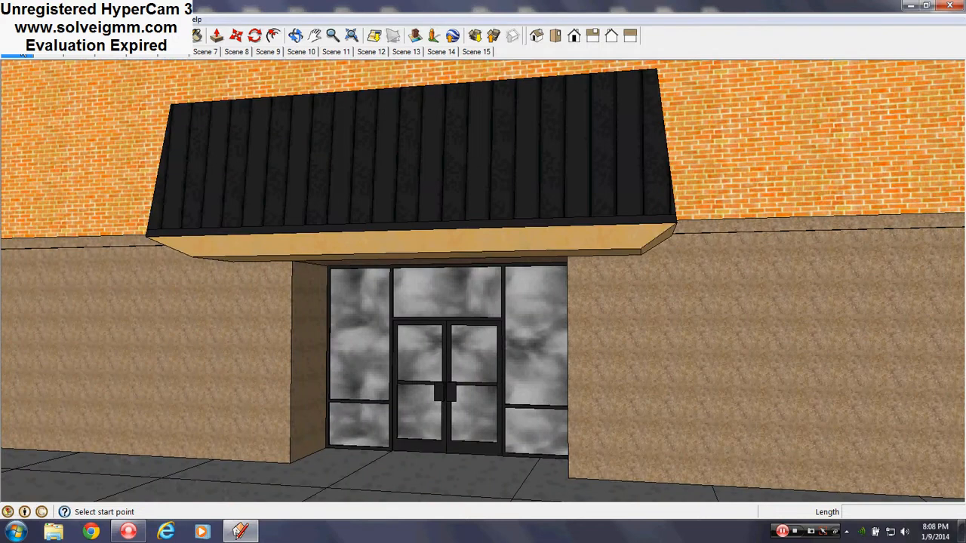
left_click(370, 51)
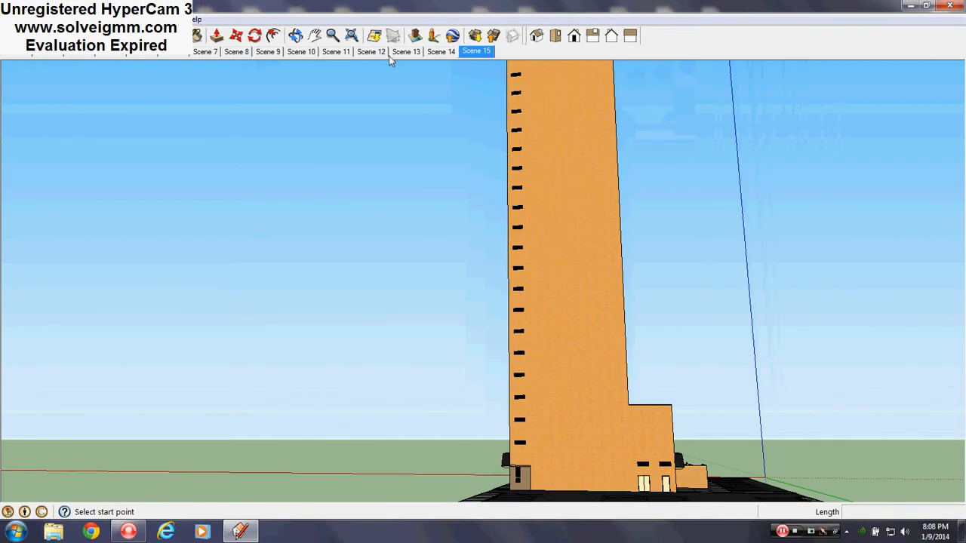
left_click(371, 51)
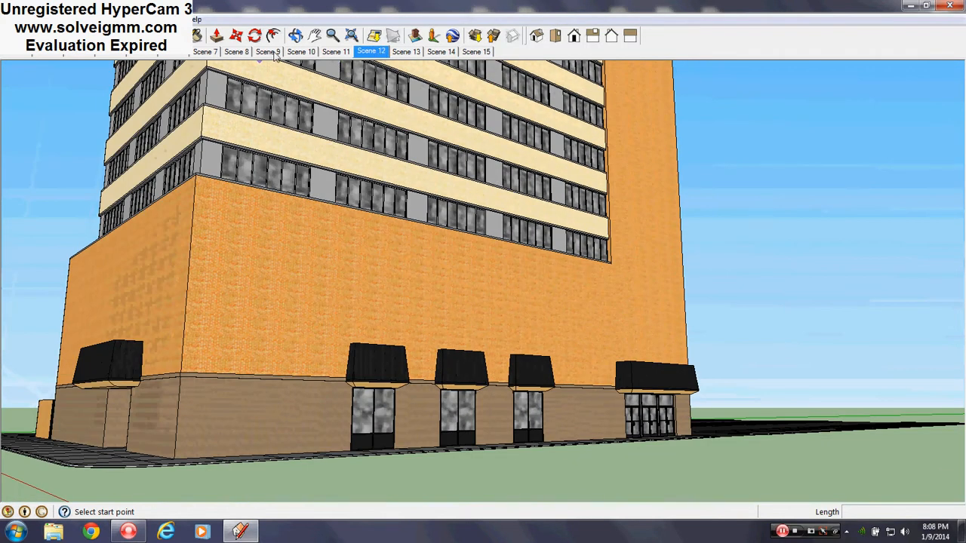
left_click(267, 51)
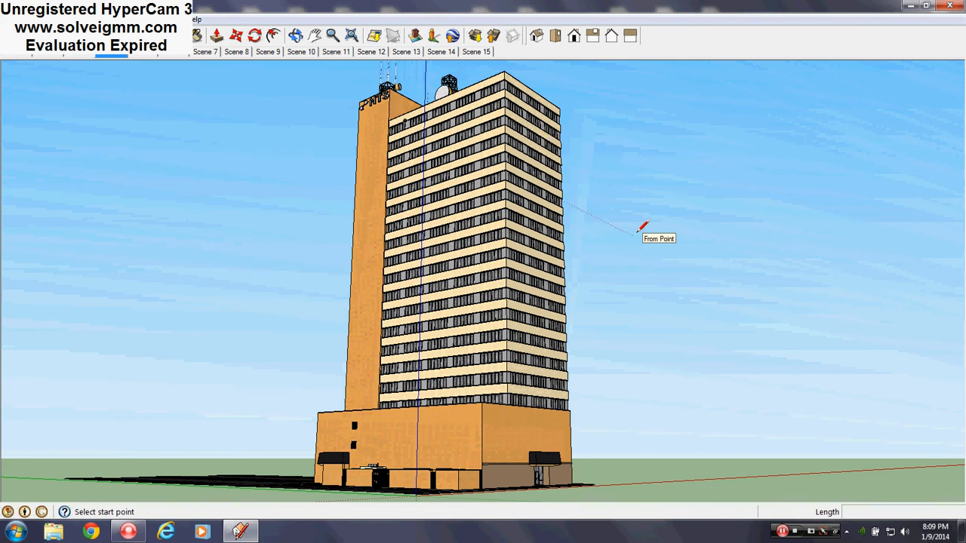
mouse_move(754, 347)
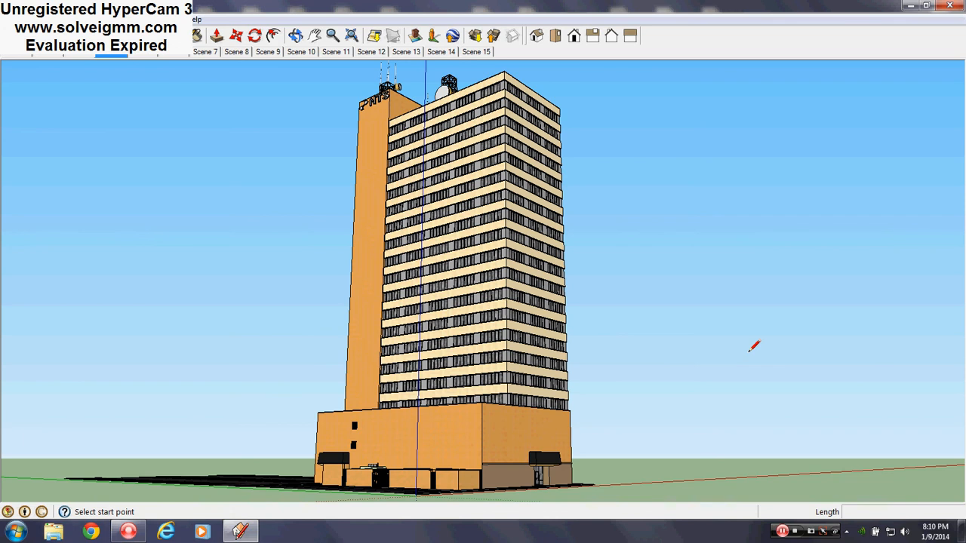
mouse_move(761, 348)
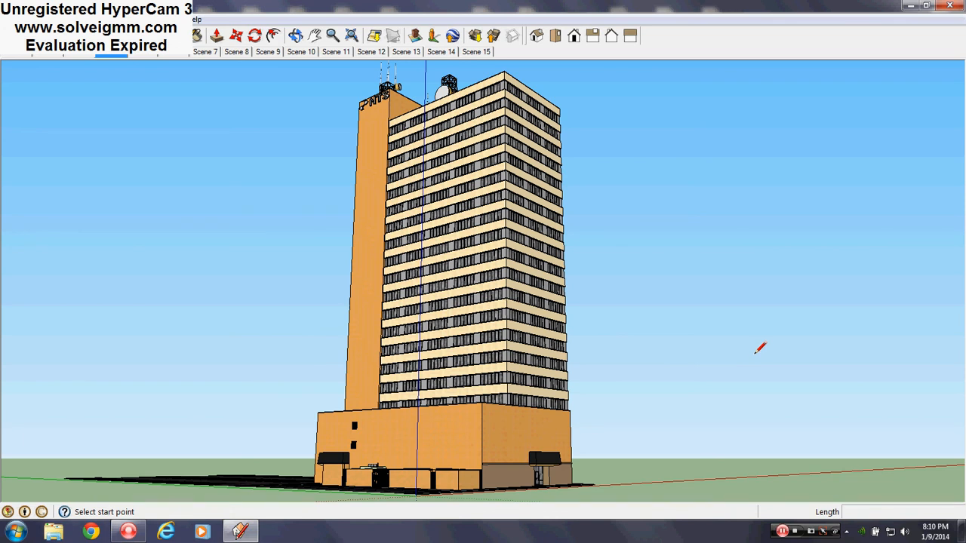